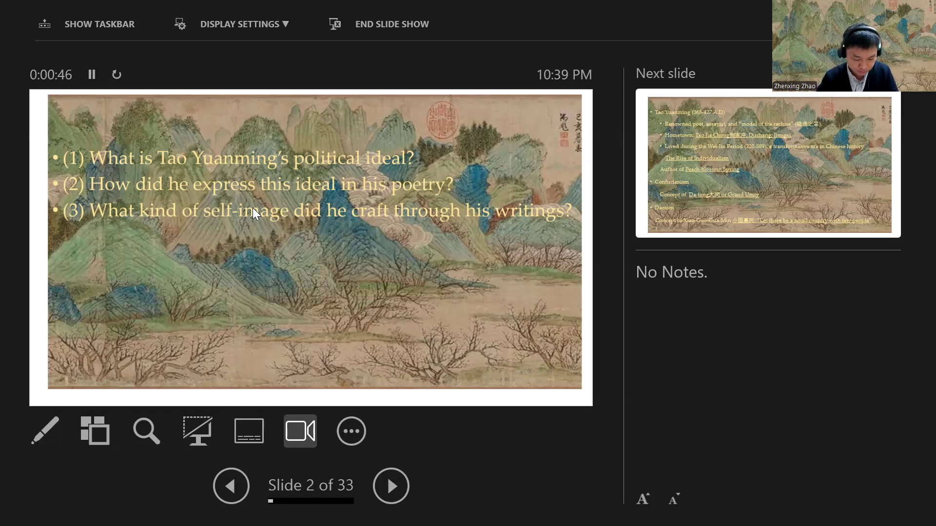
pyautogui.moveTo(189, 153)
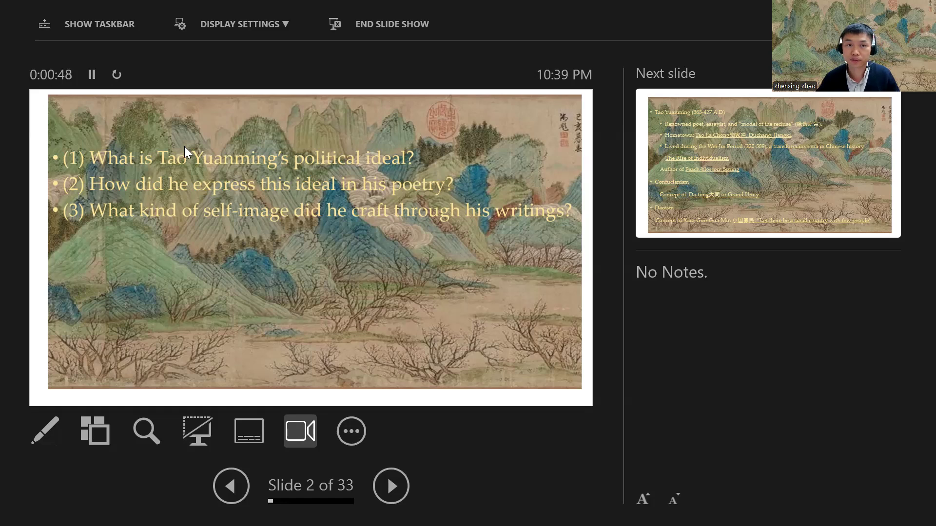
# Advance to the Tao Yuanming overview slide, then follow its link to the Paradise Lost slide.
pyautogui.click(390, 485)
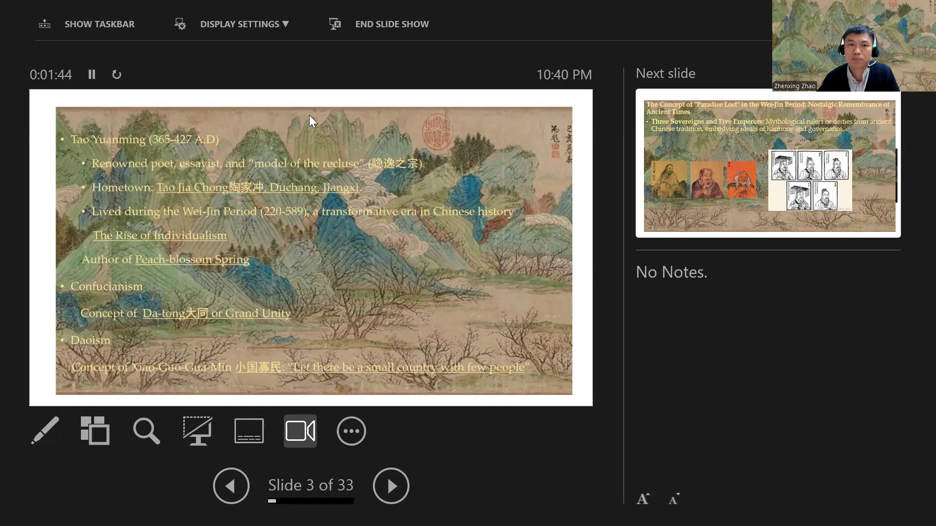
pyautogui.moveTo(317, 233)
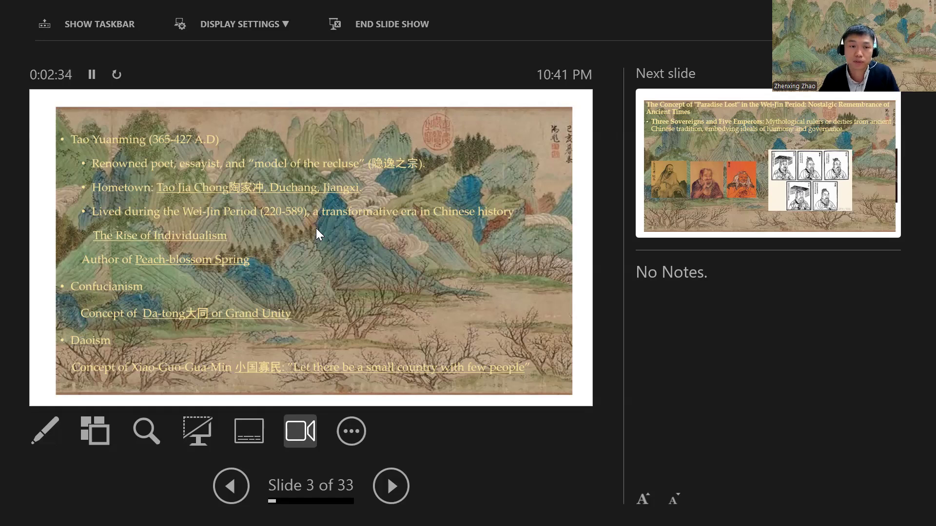
pyautogui.moveTo(193, 239)
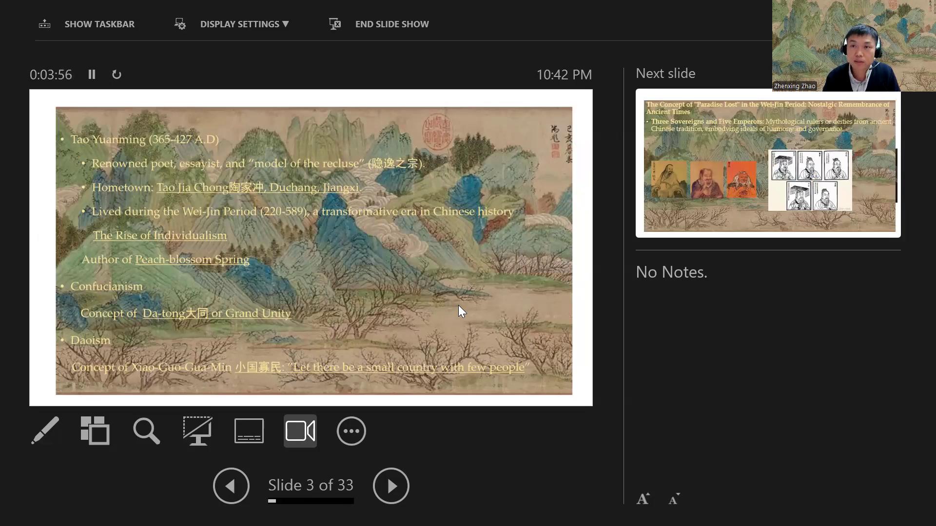
pyautogui.moveTo(295, 254)
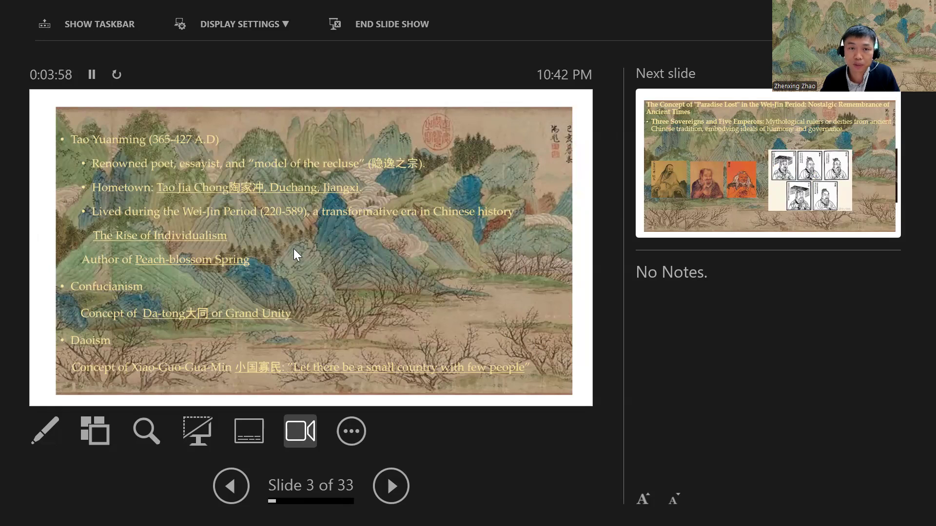
pyautogui.moveTo(215, 208)
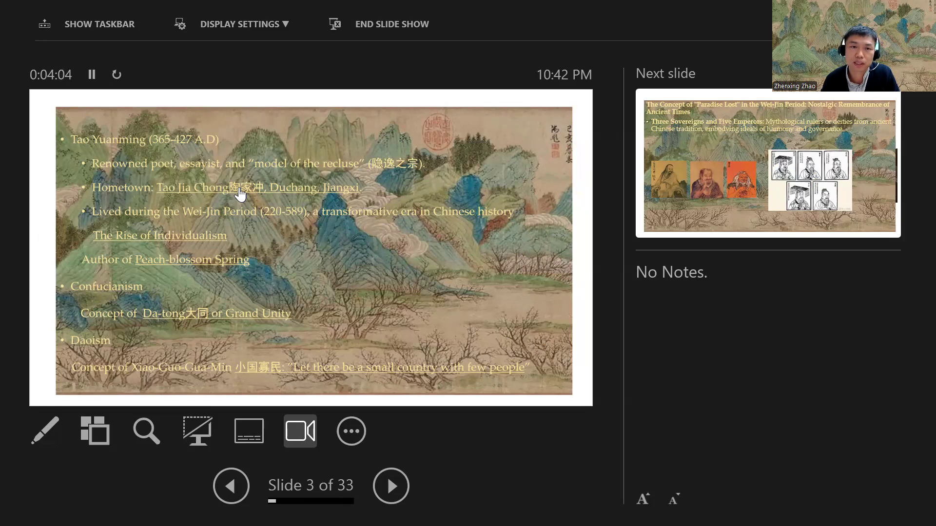
pyautogui.click(258, 186)
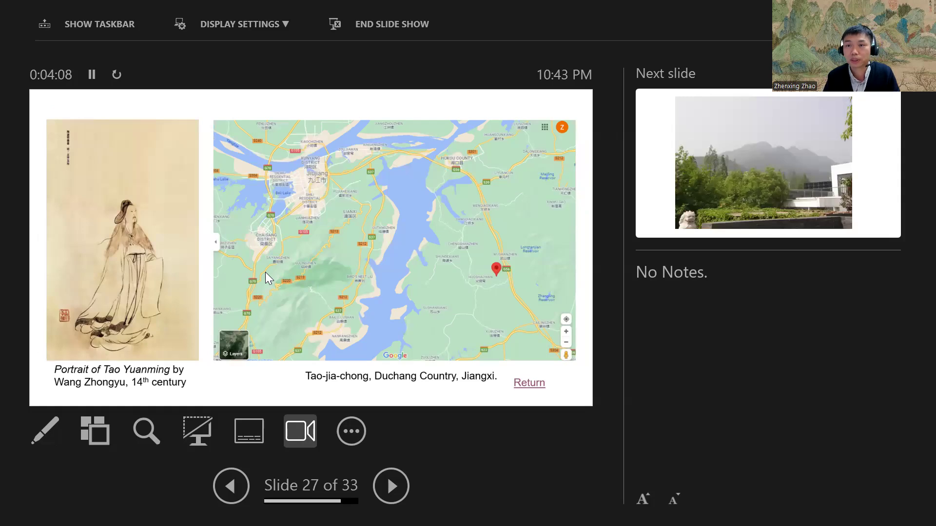
pyautogui.moveTo(281, 264)
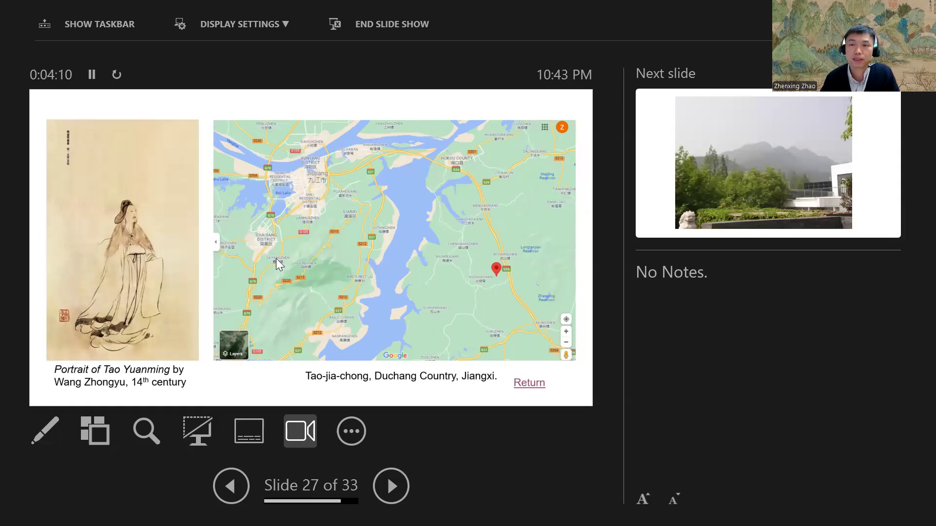
pyautogui.moveTo(352, 327)
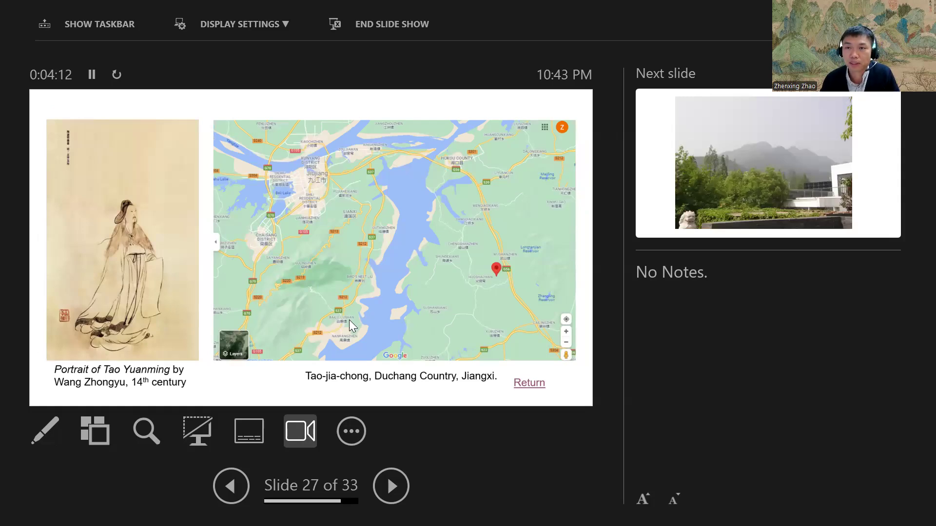
pyautogui.moveTo(320, 313)
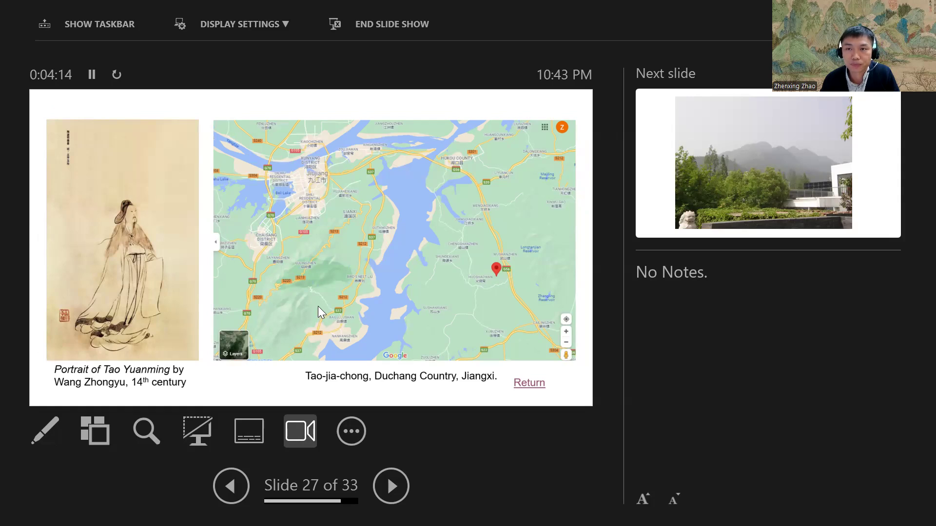
pyautogui.moveTo(465, 274)
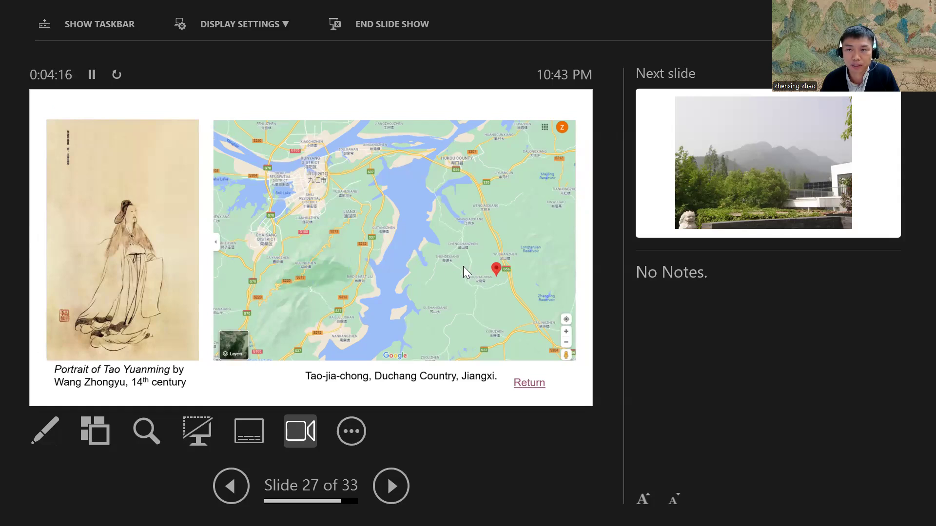
pyautogui.moveTo(320, 202)
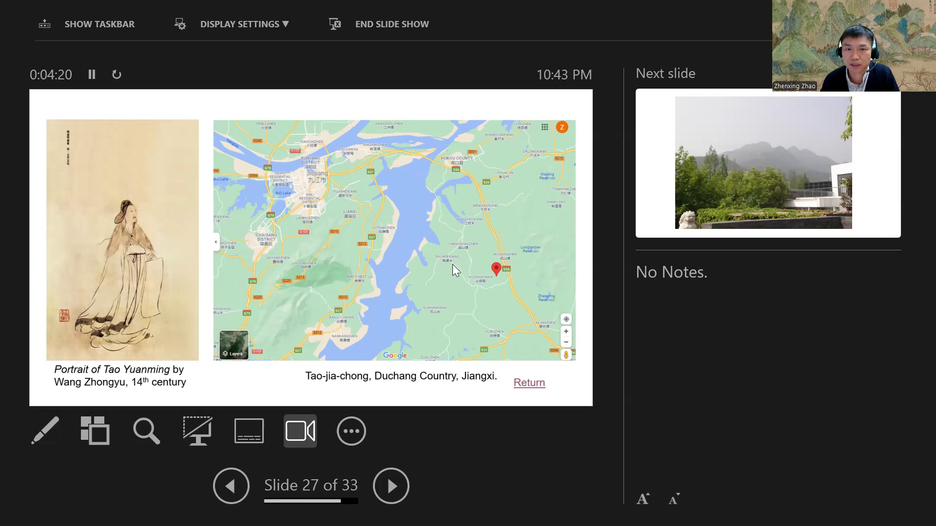
pyautogui.moveTo(494, 281)
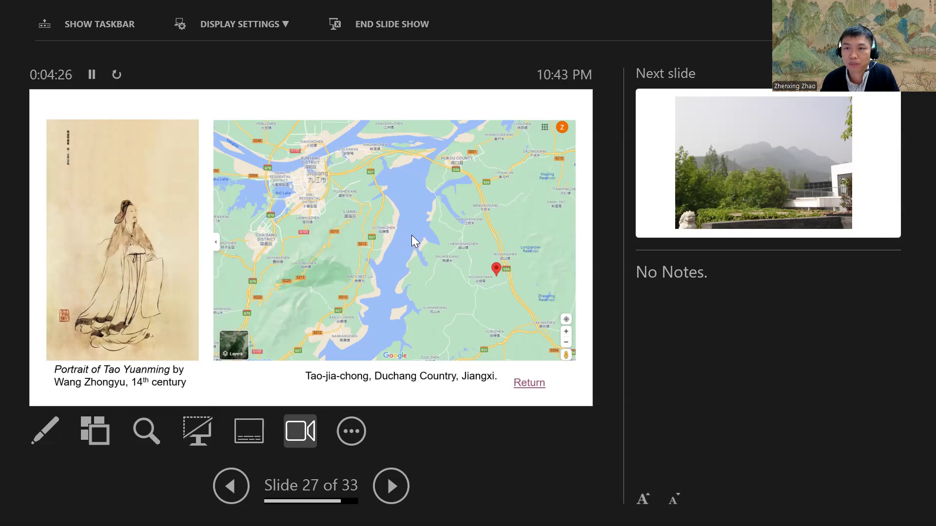
pyautogui.moveTo(430, 272)
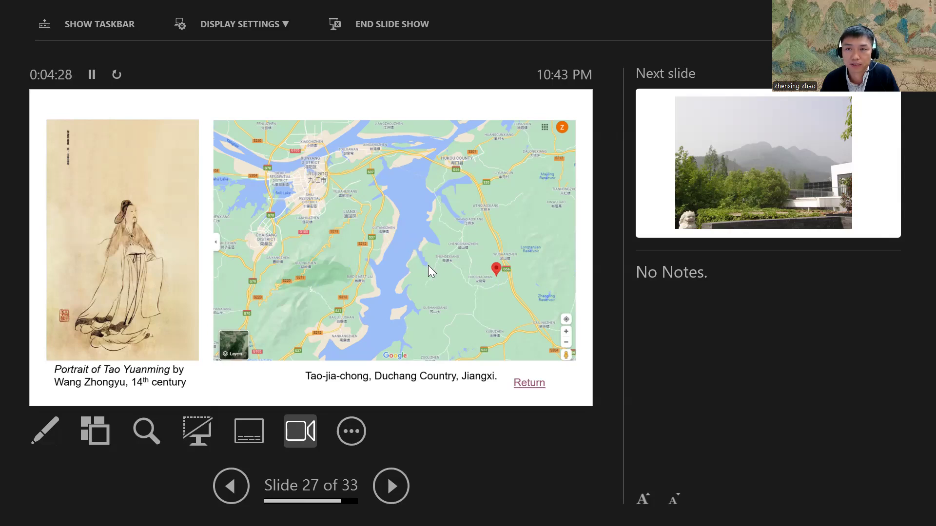
# Advance past the misty mountain scenery to slide 29, the dug-up field photo.
pyautogui.click(390, 486)
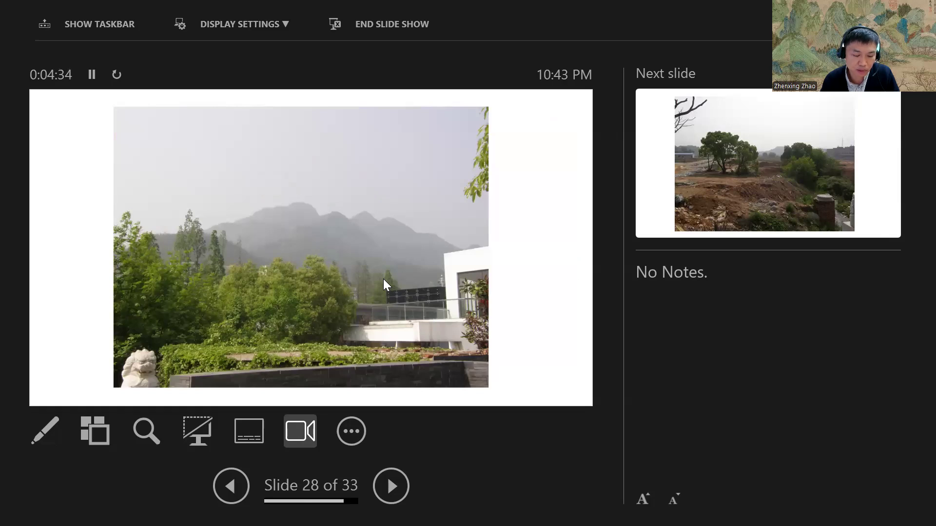
pyautogui.click(390, 486)
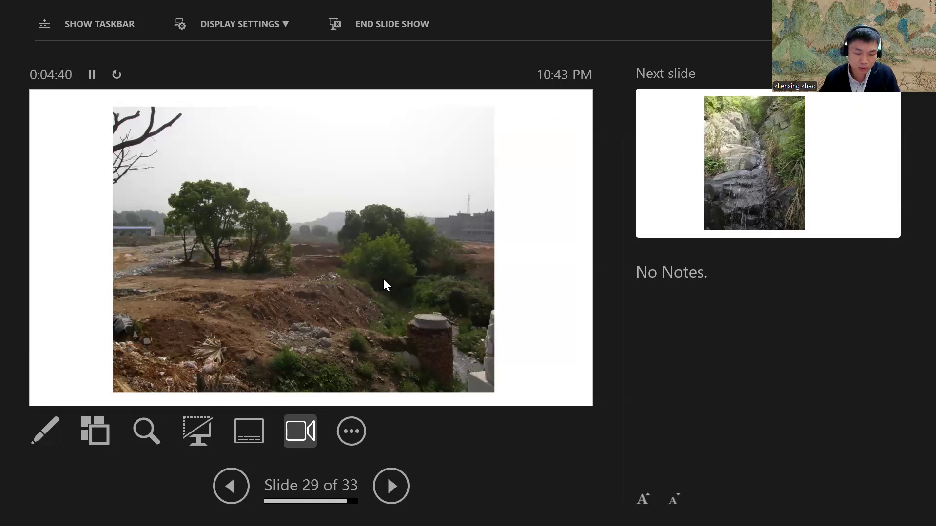
pyautogui.moveTo(282, 277)
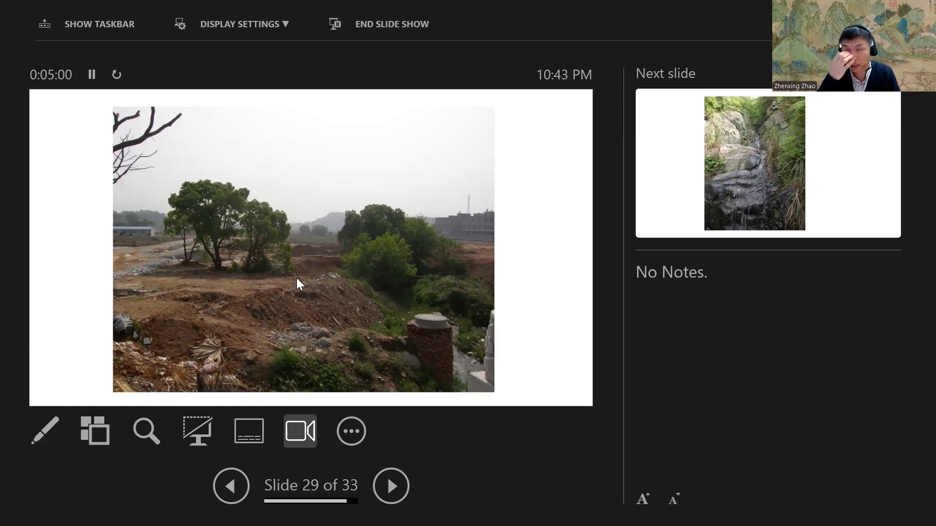
pyautogui.moveTo(306, 325)
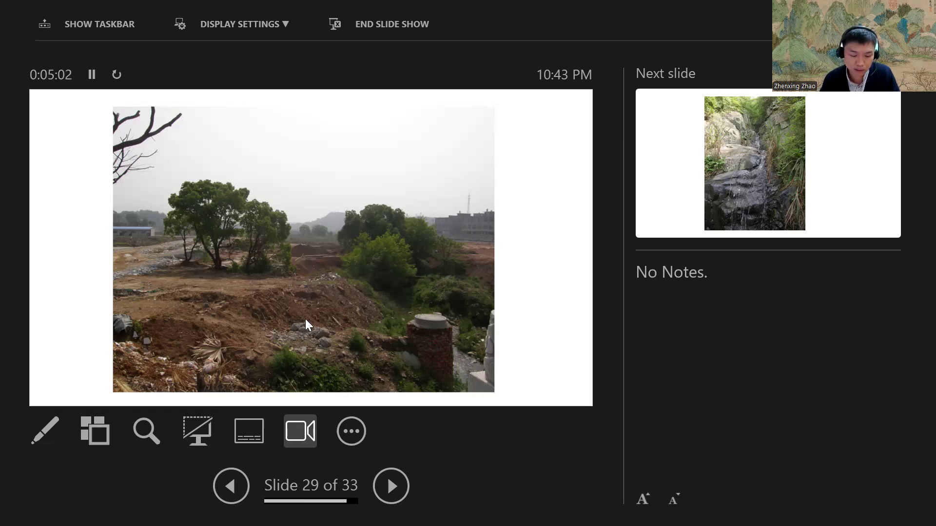
# Advance through slide 30 to slide 31, the large boulder among trees.
pyautogui.click(390, 486)
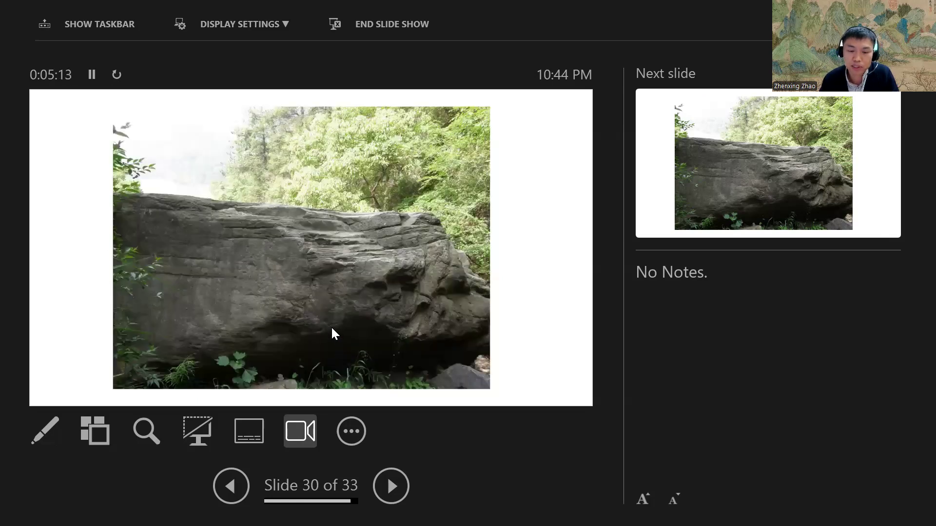
pyautogui.click(390, 486)
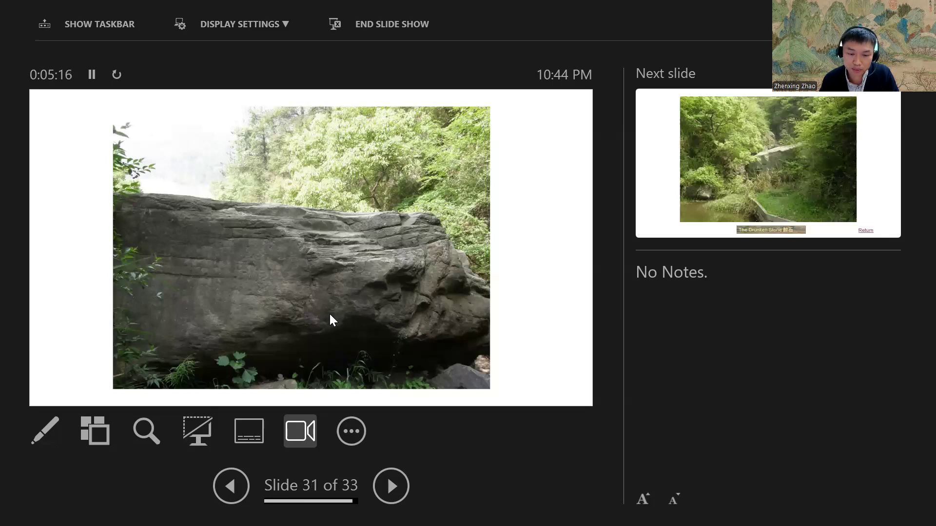
pyautogui.click(390, 486)
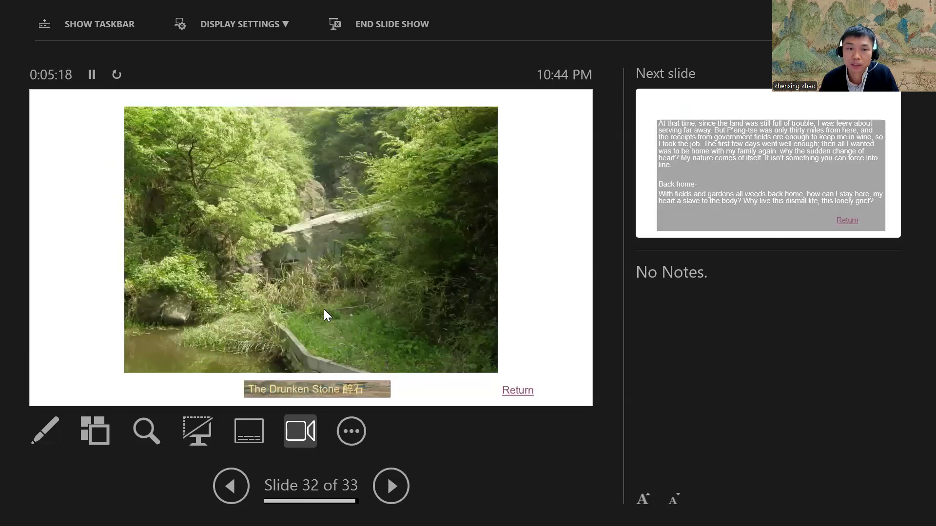
pyautogui.moveTo(383, 349)
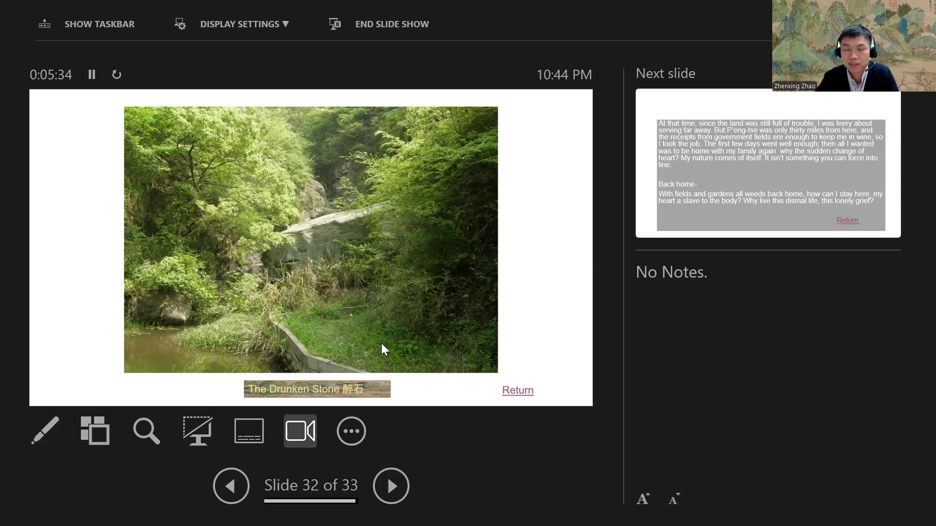
pyautogui.moveTo(237, 357)
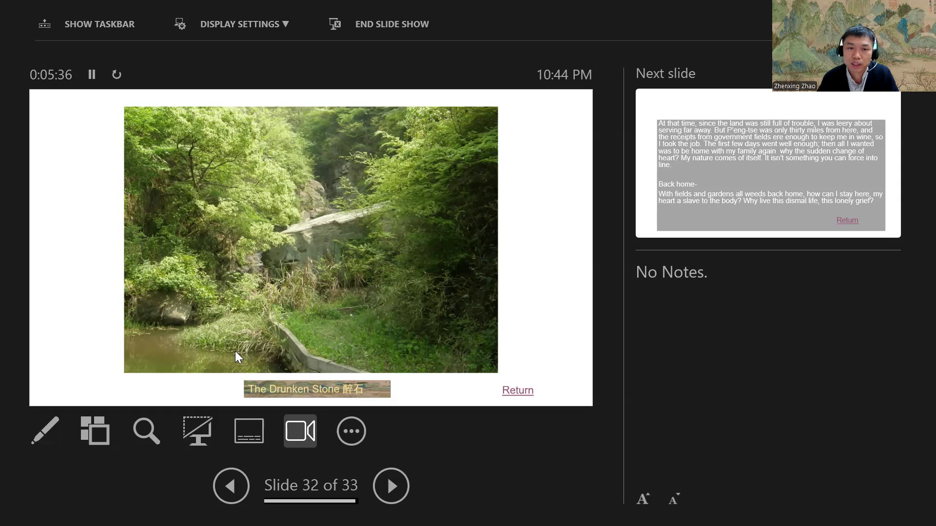
pyautogui.moveTo(327, 336)
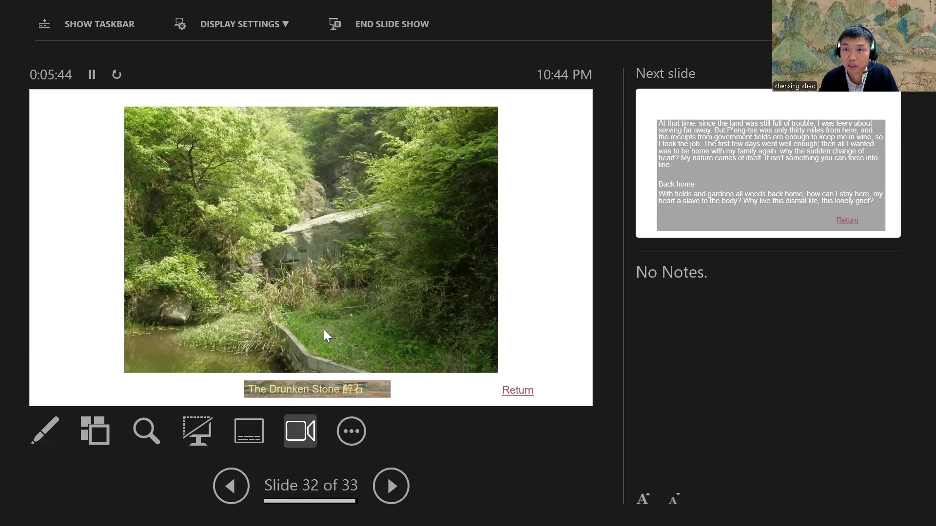
pyautogui.moveTo(513, 398)
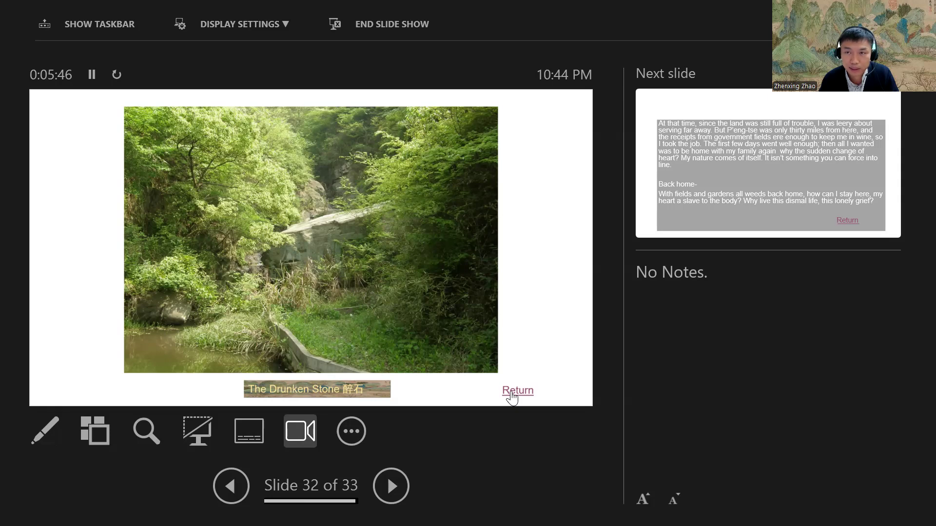
# Use the Return link on slide 32 to jump back to slide 3.
pyautogui.click(518, 391)
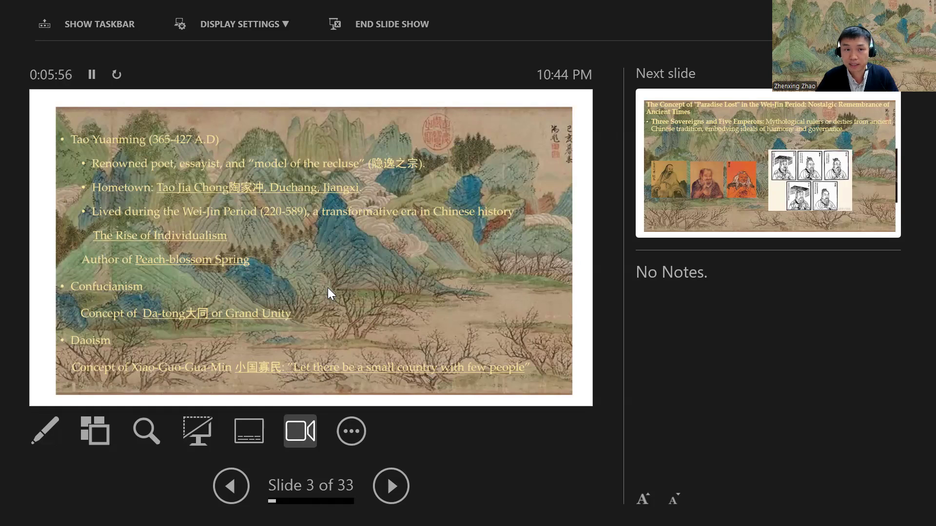
pyautogui.moveTo(291, 264)
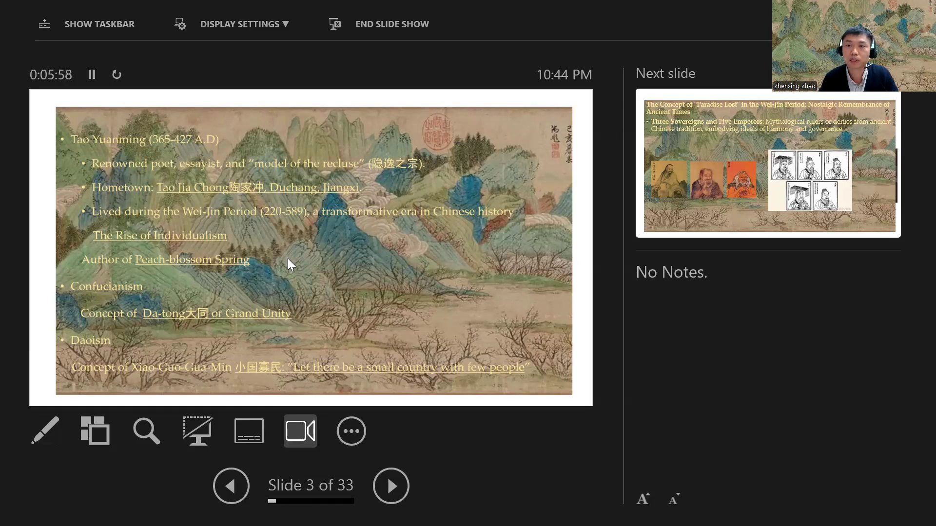
# Show slide 23, the Peach Blossom Spring passage, while lecturing.
pyautogui.click(191, 259)
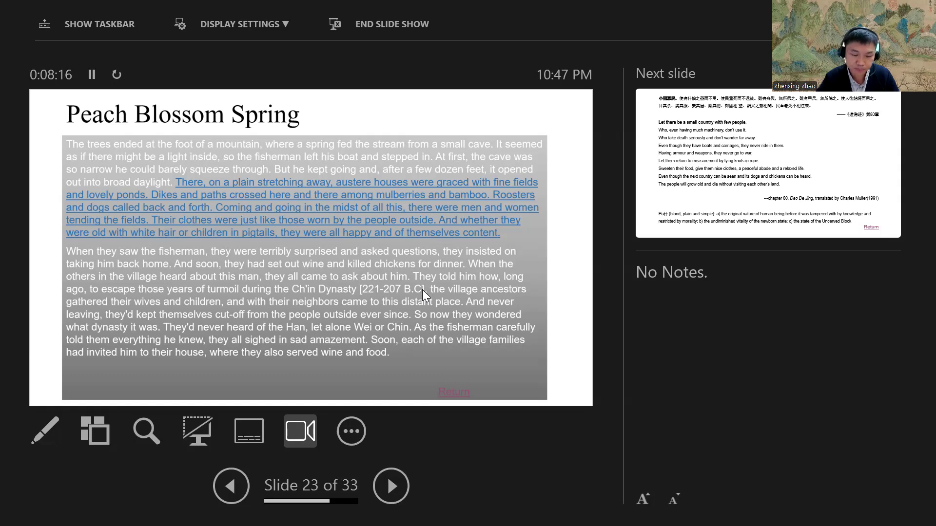
pyautogui.moveTo(478, 388)
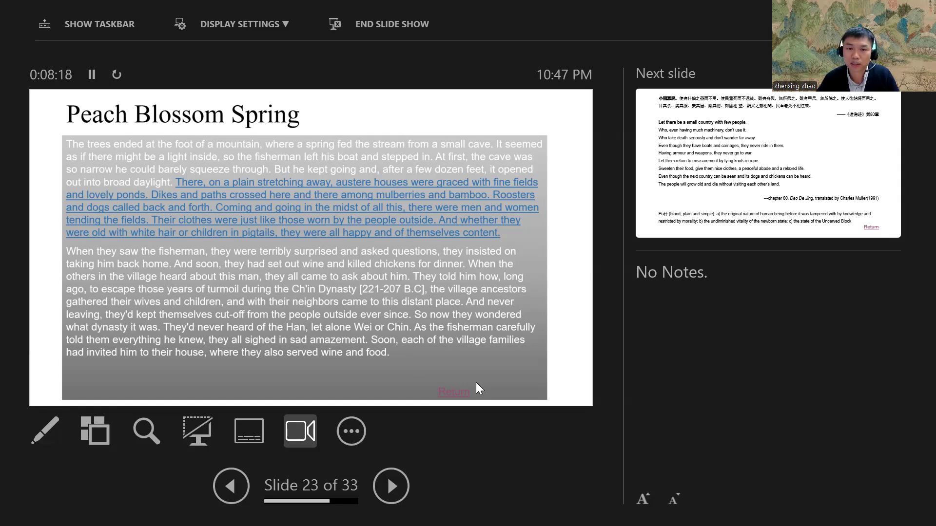
# Use the Return link on slide 23 to jump back to slide 3.
pyautogui.click(454, 392)
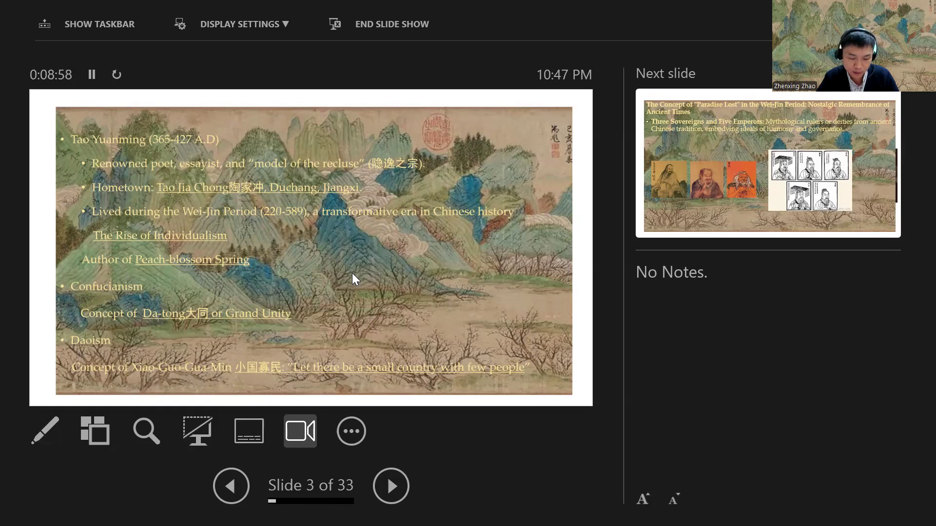
pyautogui.moveTo(220, 321)
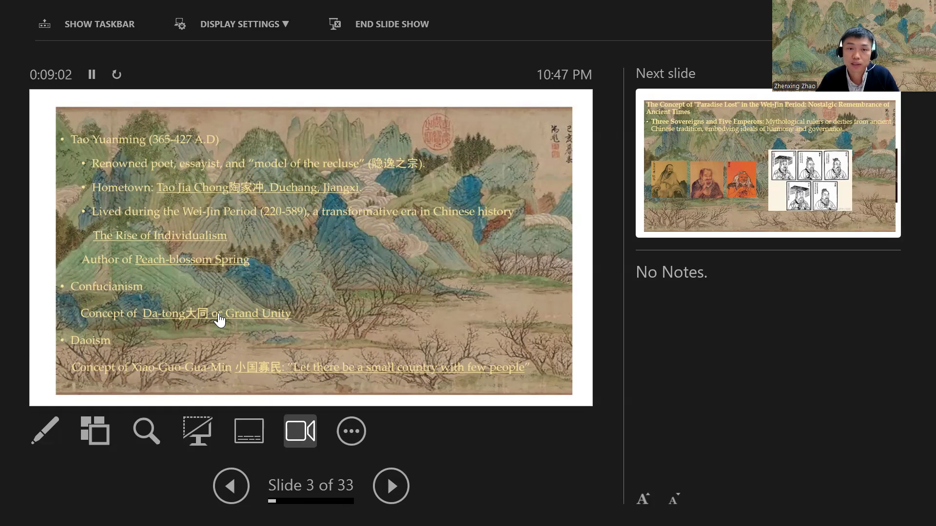
# Follow the 'Da-tong or Grand Unity' link to slide 25, the Record of Rituals passage.
pyautogui.click(215, 314)
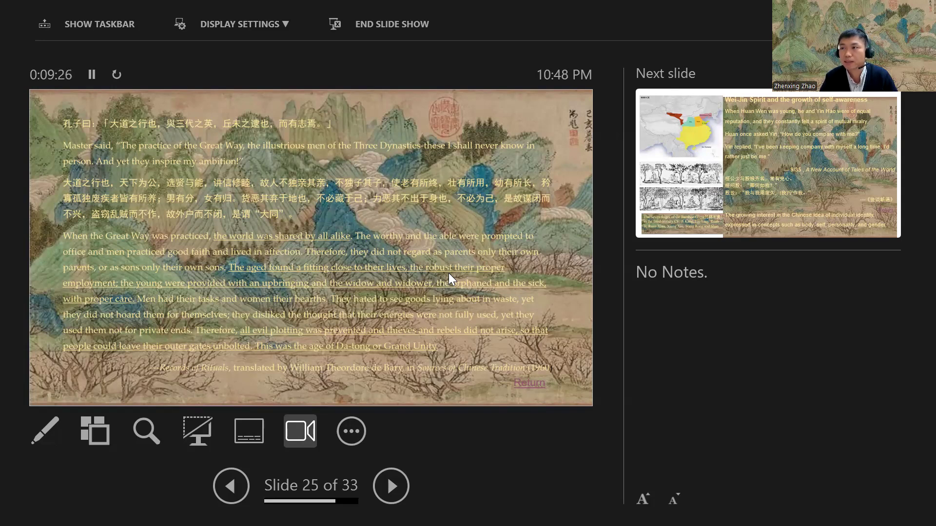
pyautogui.moveTo(566, 184)
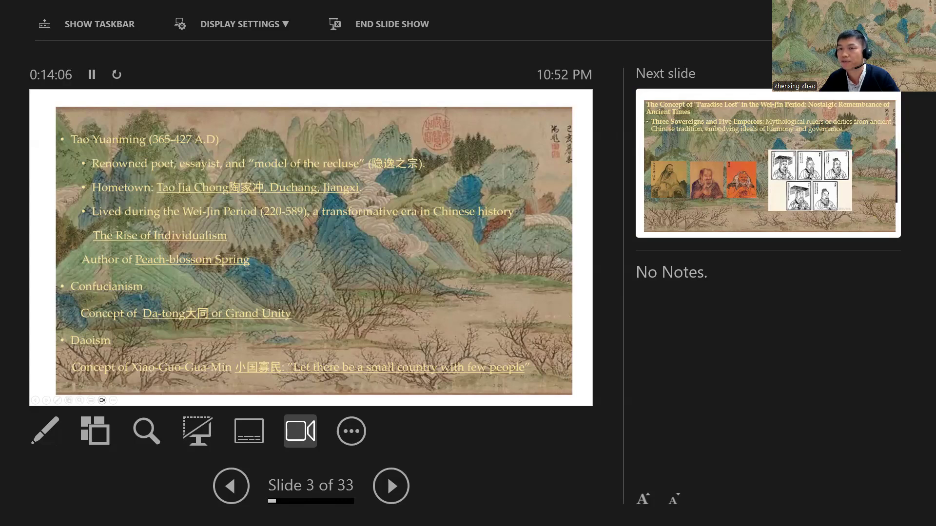
pyautogui.click(390, 486)
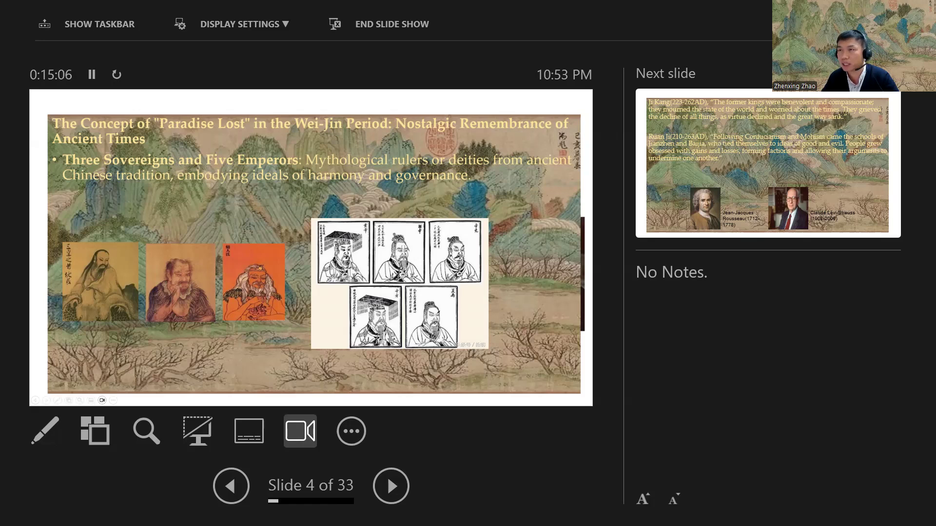
# Advance to slide 5 with the Ji Kang and Ruan Ji quotations.
pyautogui.click(390, 486)
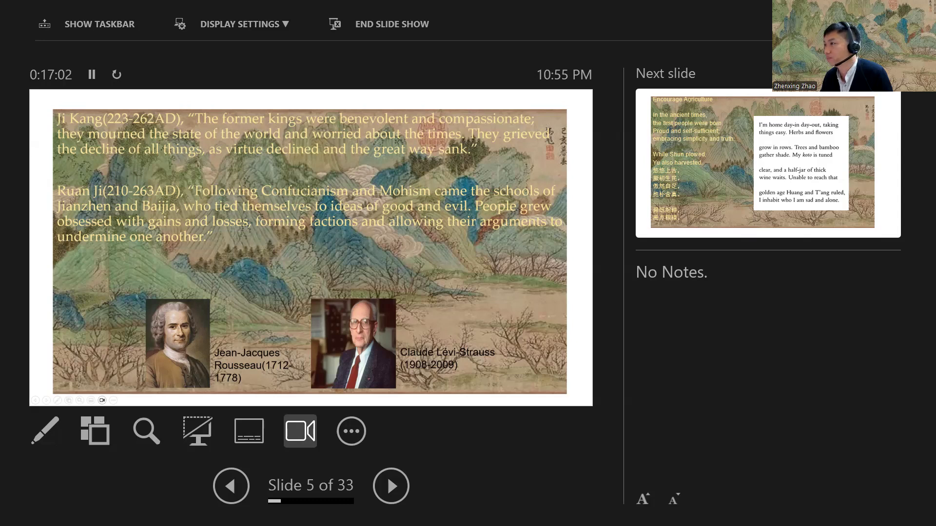
# Advance to slide 6, the Encourage Agriculture verses with English translation.
pyautogui.click(391, 486)
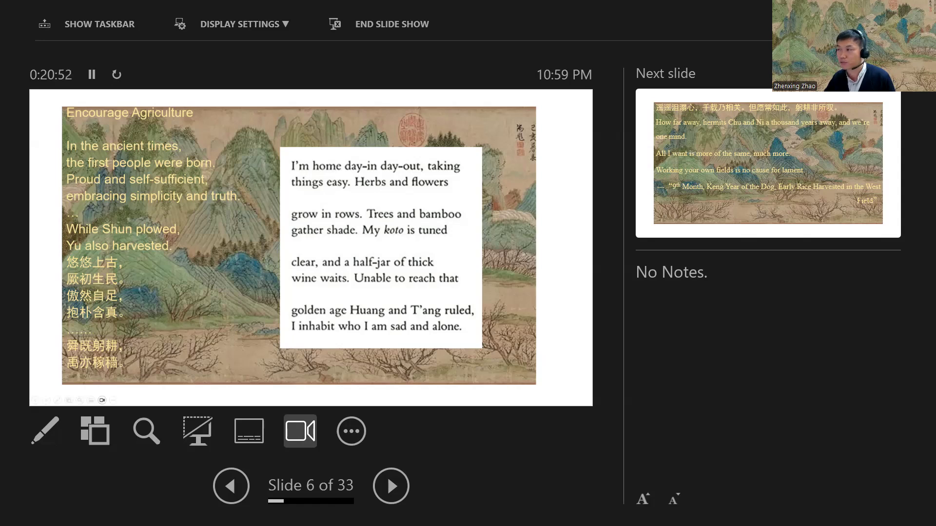
# Advance to slide 7, the Keng Year of the Dog rice harvest poem.
pyautogui.click(390, 486)
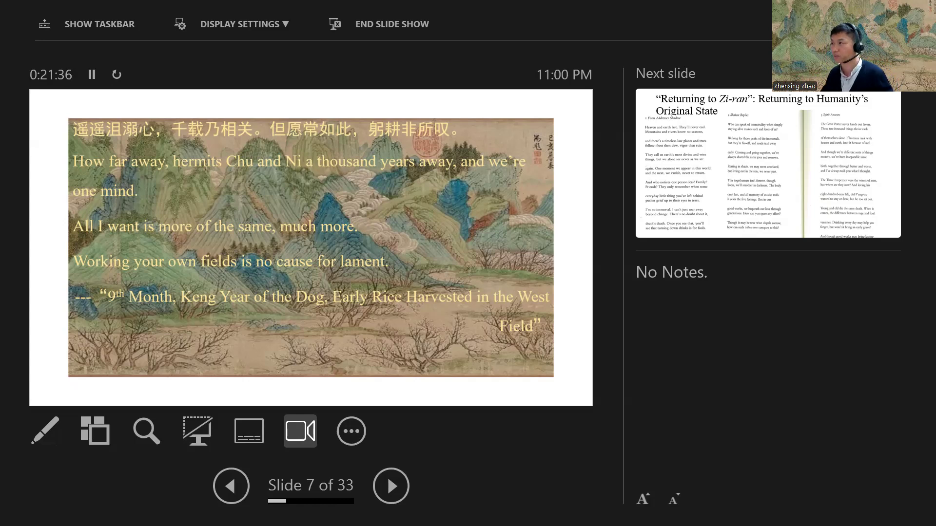
# Advance the slideshow to slide 8, 'Returning to Zi-ran', with the Form, Shadow and Spirit poems.
pyautogui.click(390, 485)
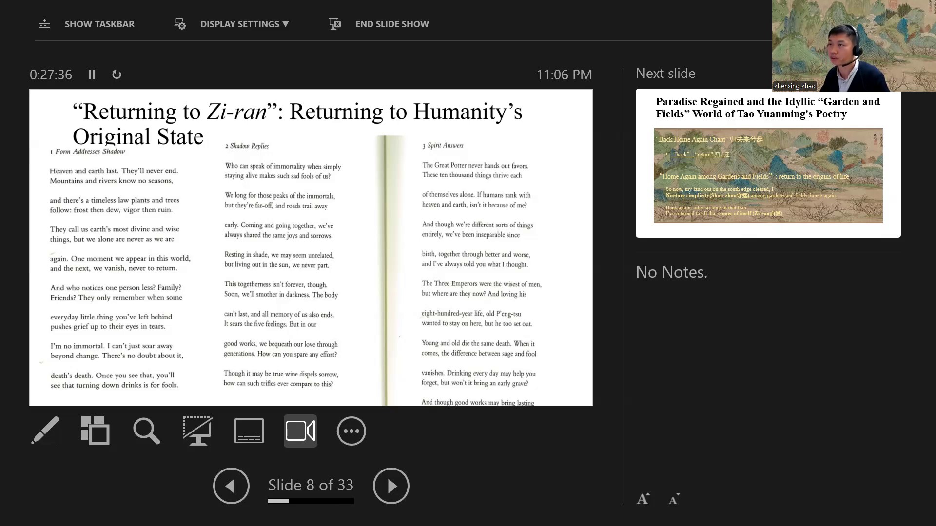
# Advance to slide 9, Paradise Regained, on Tao Yuanming's idyllic Garden and Fields poetry.
pyautogui.click(391, 486)
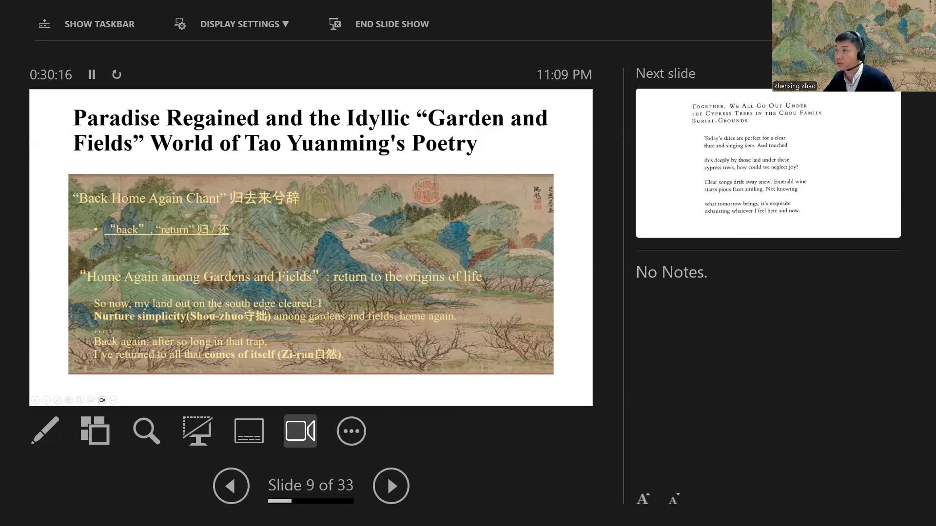
# Advance to slide 10, the cypress trees poem at the Chou family burial grounds.
pyautogui.click(391, 486)
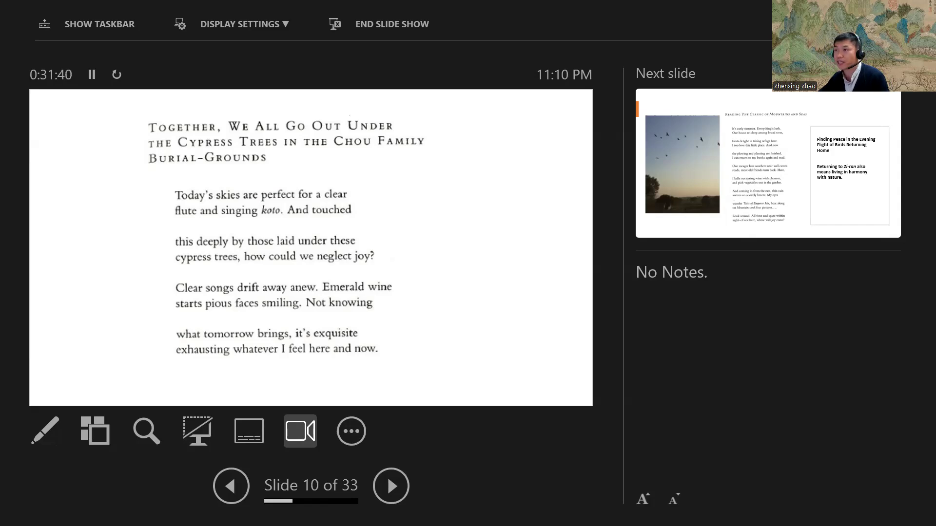
pyautogui.click(391, 486)
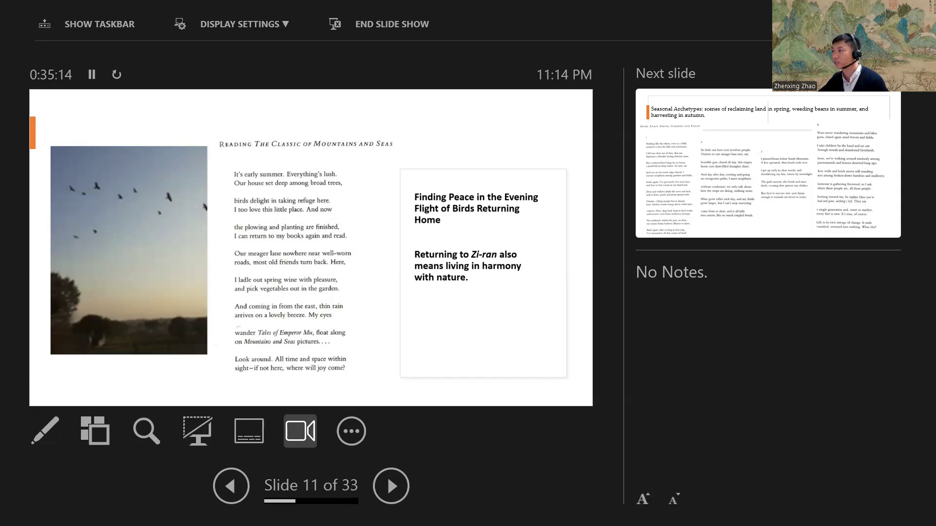
# Advance to slide 12, Seasonal Archetypes, with the Home Again Among Gardens and Fields poems.
pyautogui.click(390, 485)
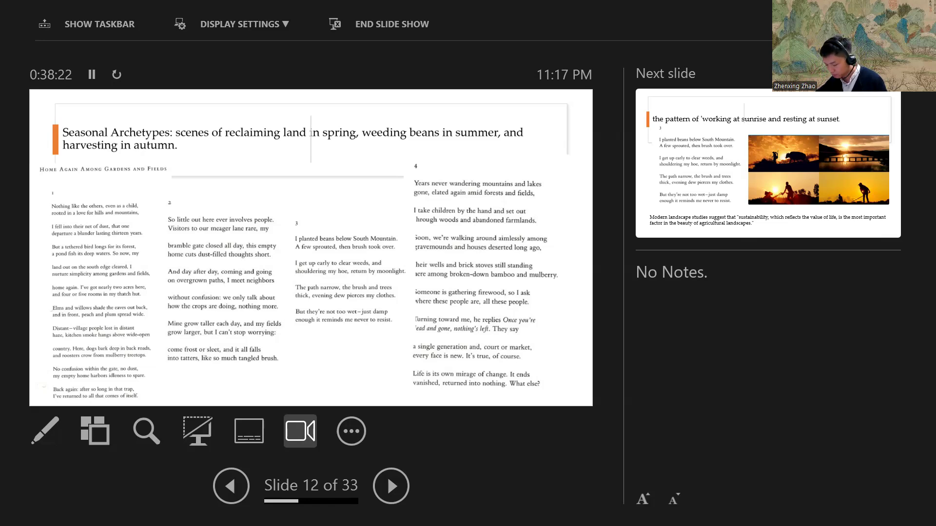
# Show slide 13, 'working at sunrise and resting at sunset', after briefly revisiting slide 12.
pyautogui.click(390, 486)
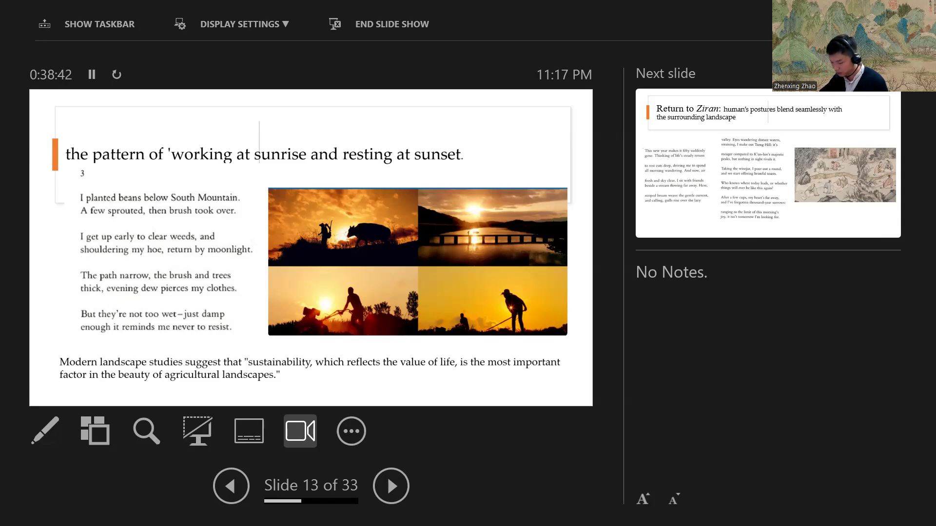
pyautogui.click(231, 486)
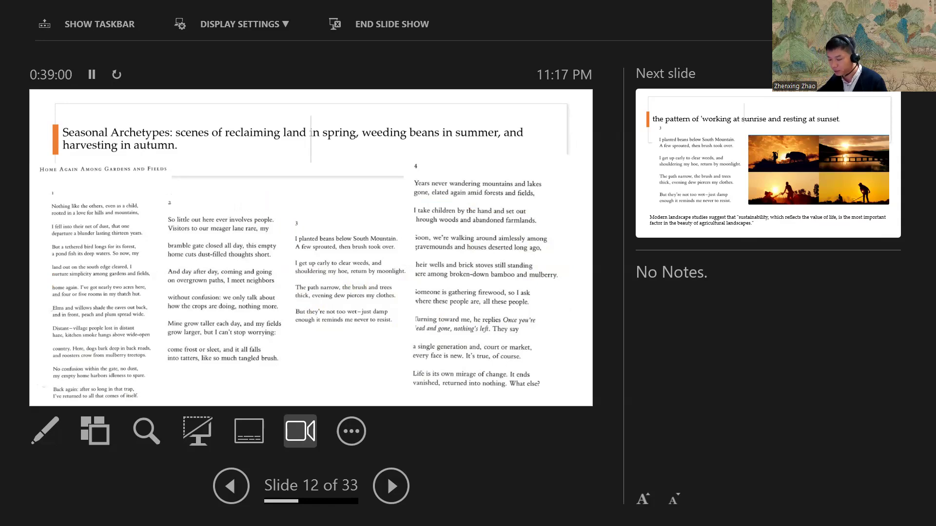
pyautogui.click(390, 486)
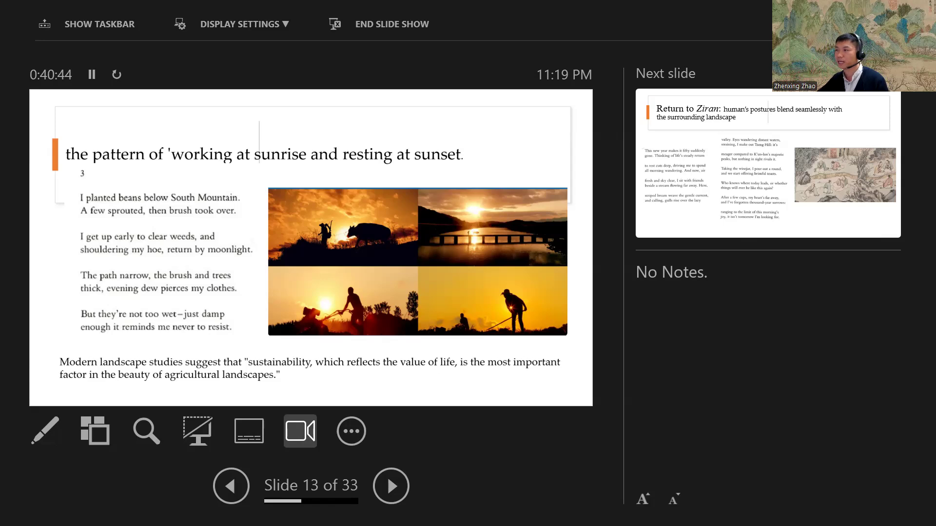
# Step forward and back, ending on slide 14, 'Return to Ziran', with its drinking-figures painting.
pyautogui.click(390, 486)
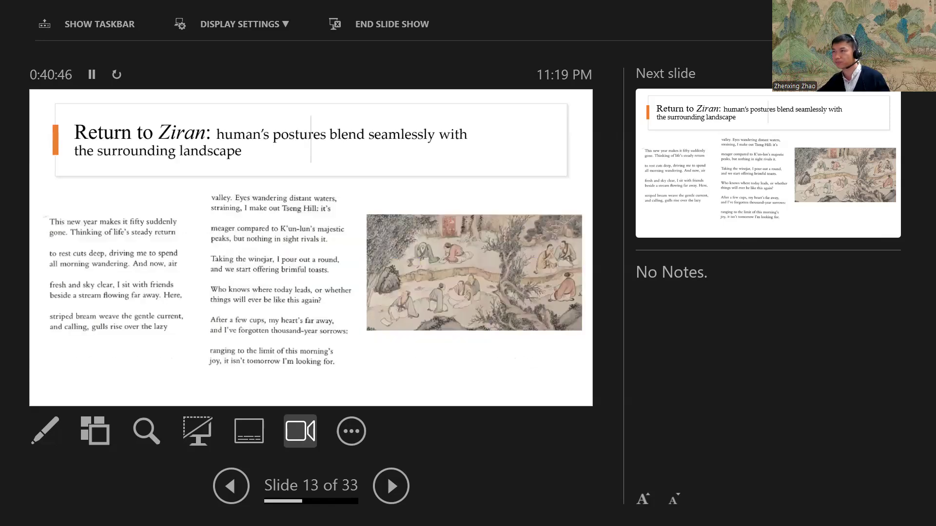
pyautogui.click(390, 486)
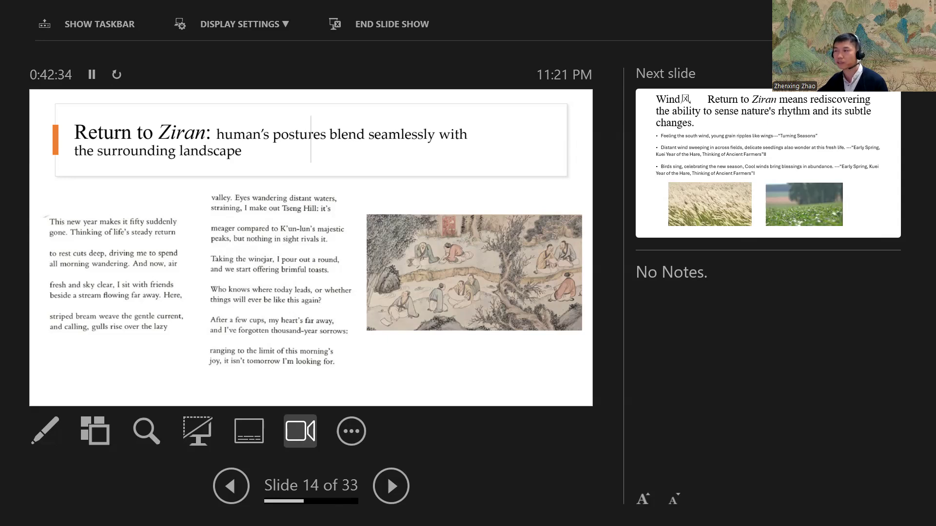
pyautogui.click(390, 485)
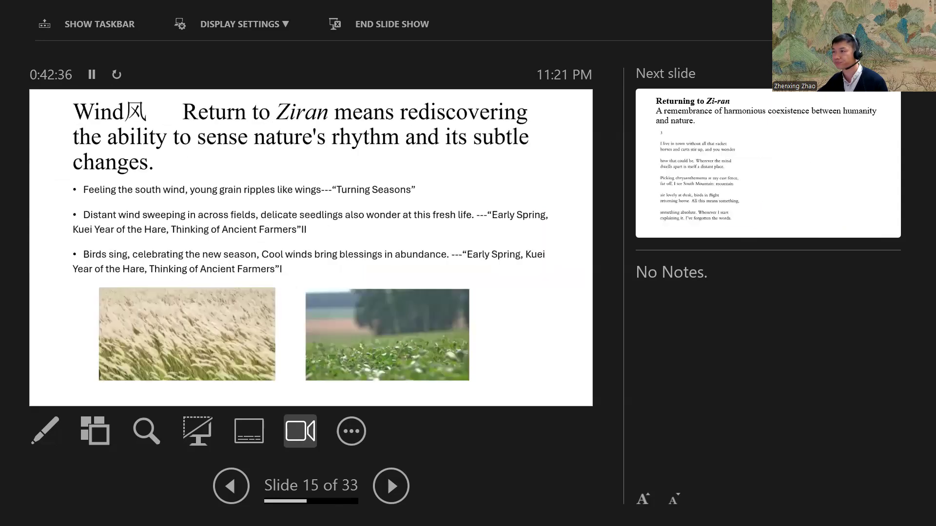
pyautogui.click(231, 486)
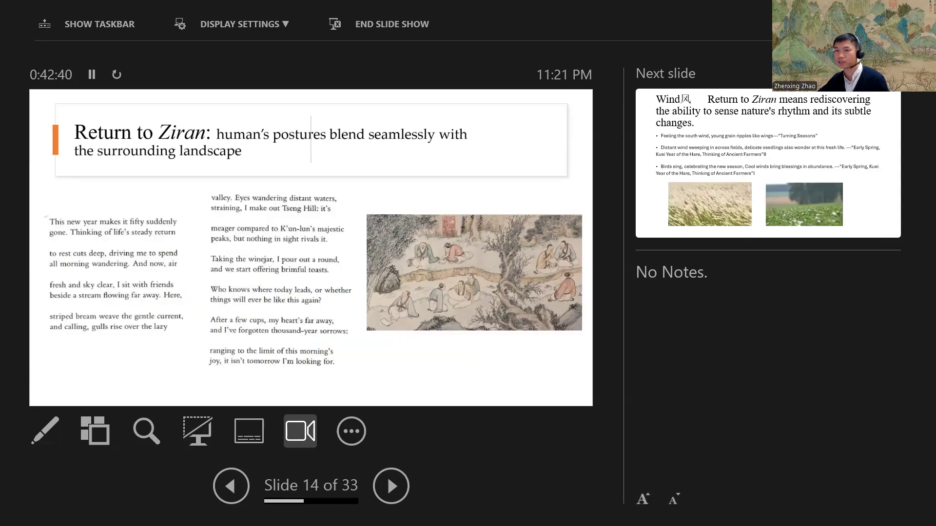
# Advance from slide 14 to slide 15, Wind, with its grain-field photos.
pyautogui.click(390, 485)
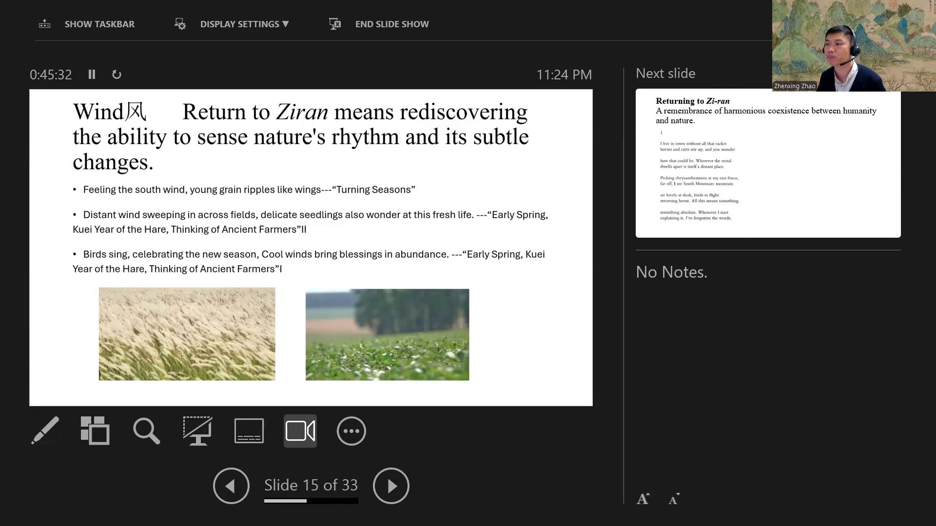
# Advance to slide 16, 'Returning to Zi-ran', the poem on humanity and nature coexisting.
pyautogui.click(390, 486)
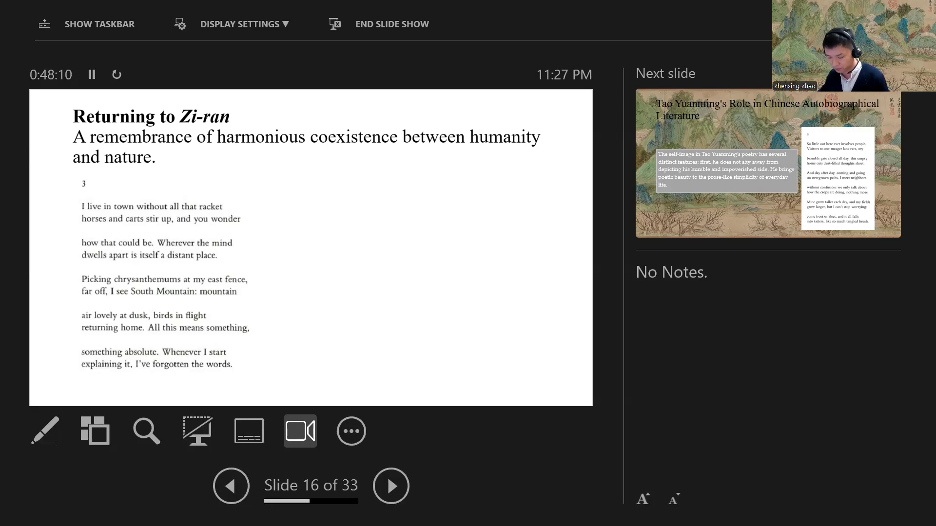
# Advance to slide 17 on Tao Yuanming's role in Chinese autobiographical literature.
pyautogui.click(391, 485)
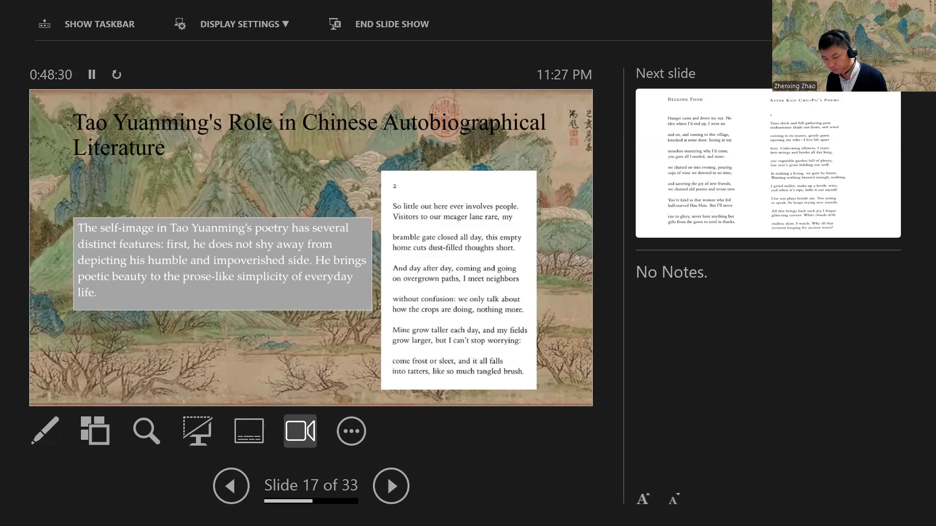
# Go back from slide 17 to slide 16, the 'Returning to Zi-ran' harmonious coexistence poem.
pyautogui.click(231, 486)
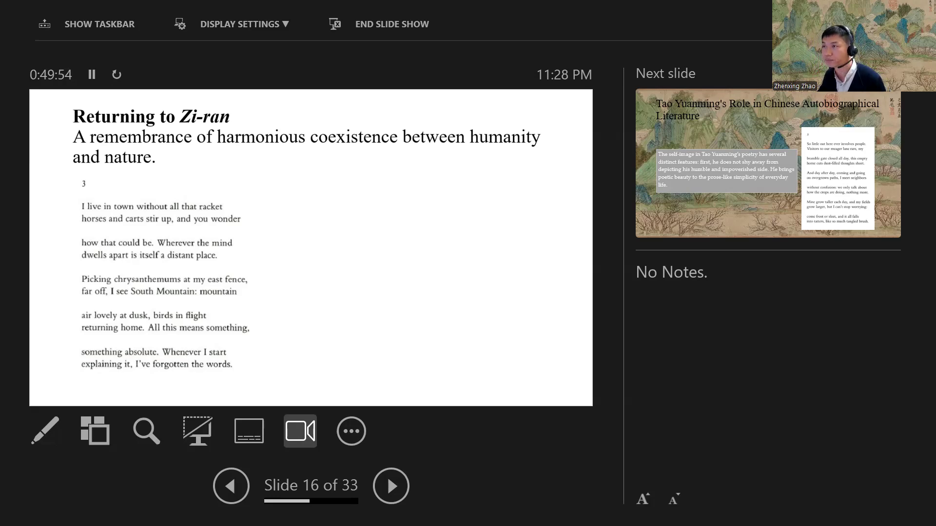
pyautogui.click(391, 486)
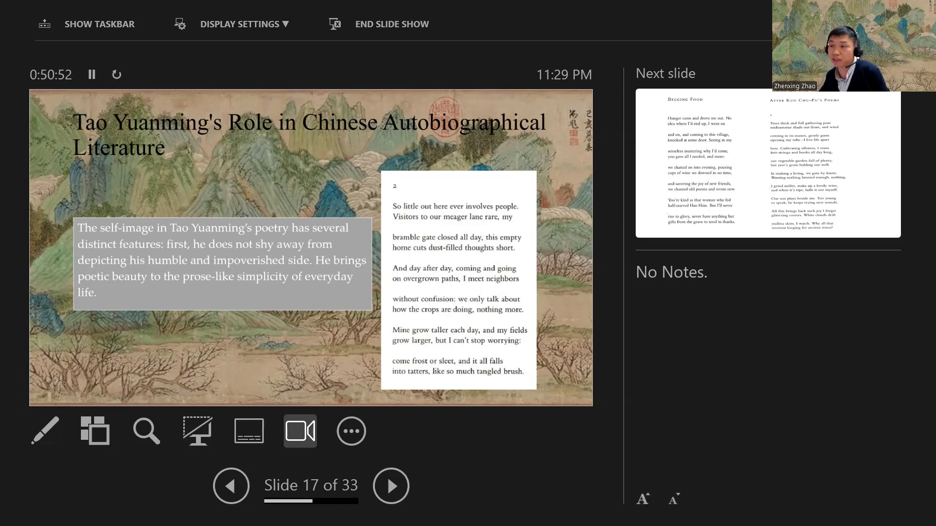
pyautogui.click(231, 486)
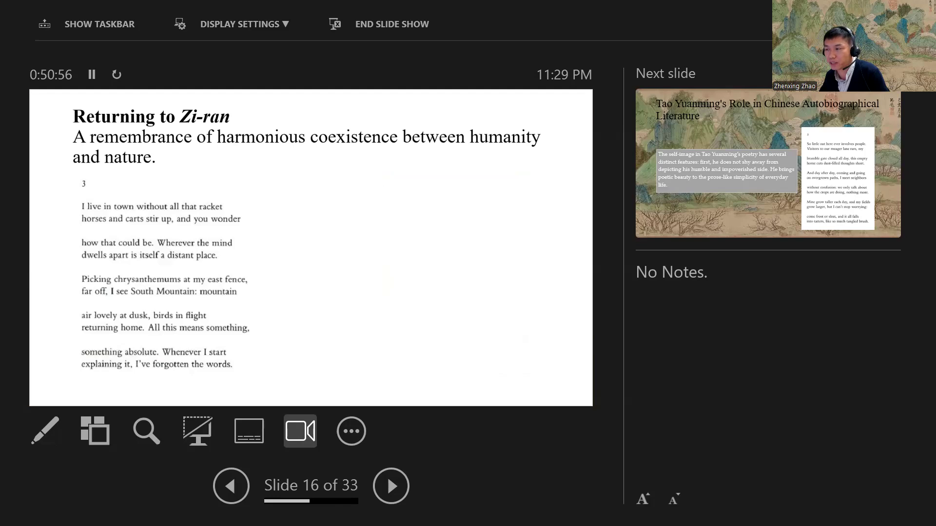
pyautogui.click(391, 486)
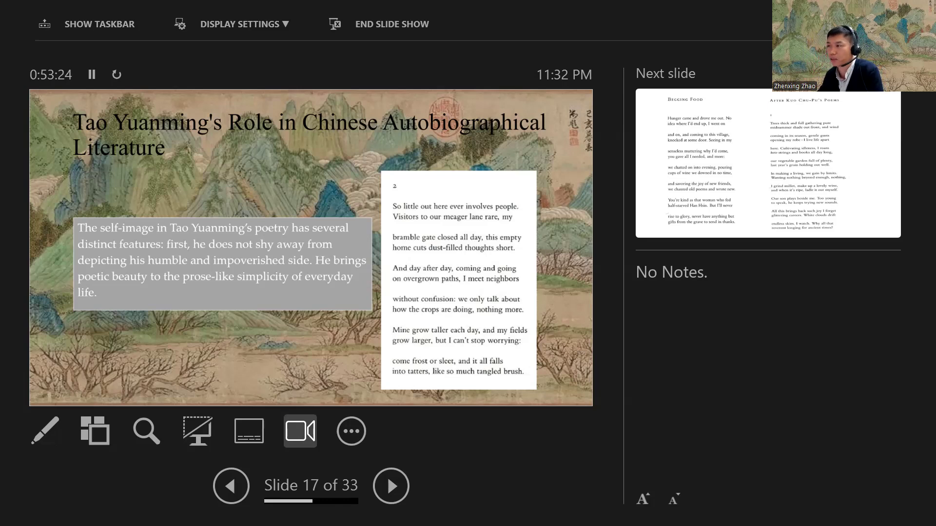
pyautogui.click(390, 486)
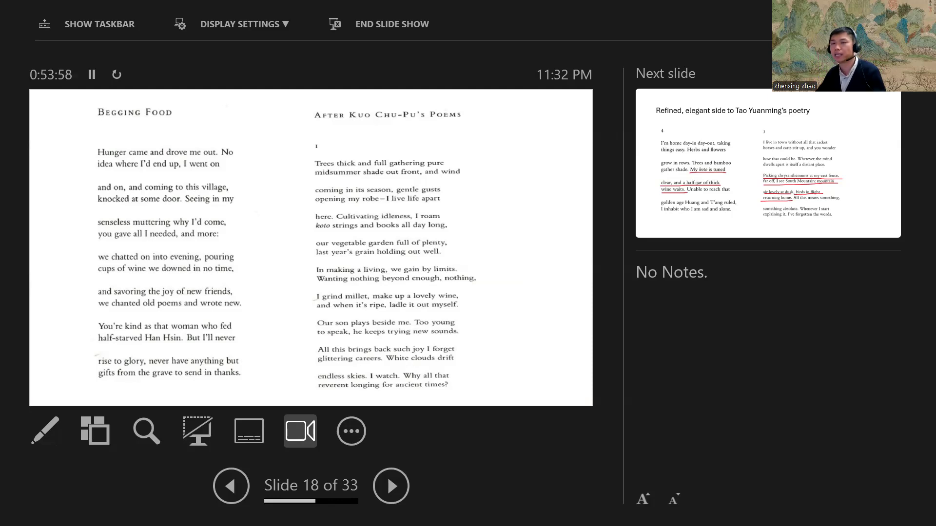
pyautogui.click(230, 486)
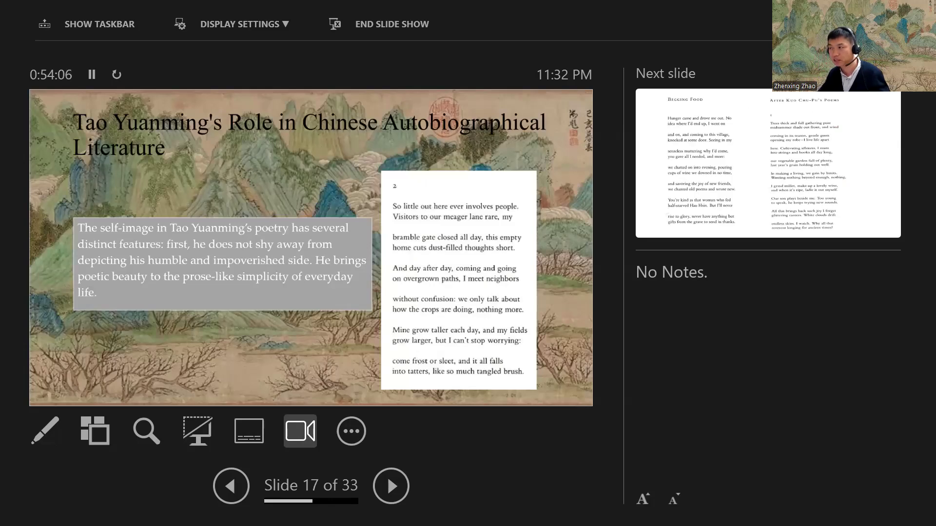
# Advance the slideshow to slide 18, the Begging Food poem page.
pyautogui.click(391, 486)
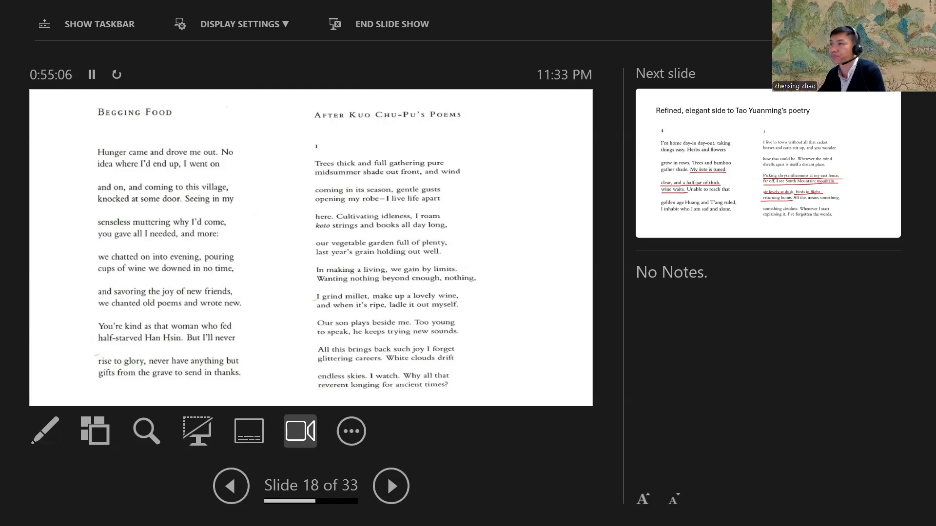
# Advance through slide 19 on the refined, elegant side to slide 20, the Conclusion.
pyautogui.click(390, 486)
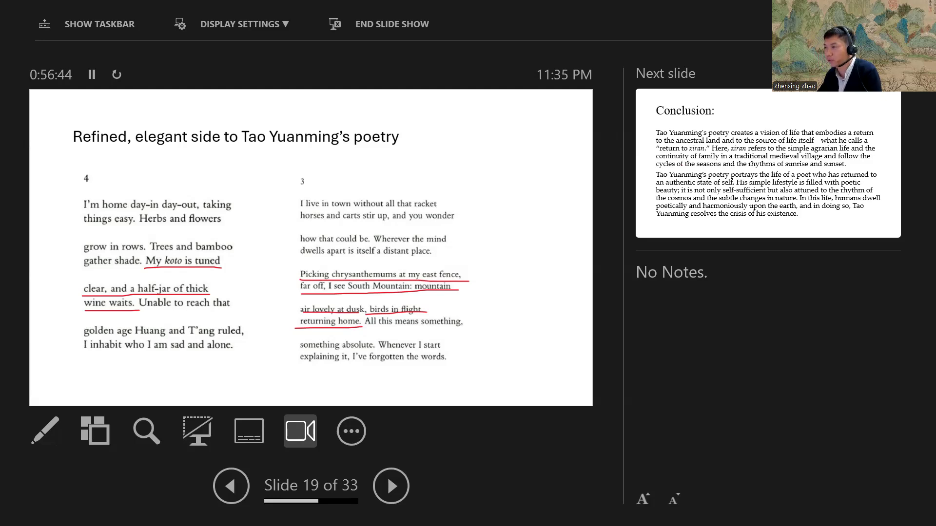
pyautogui.click(391, 485)
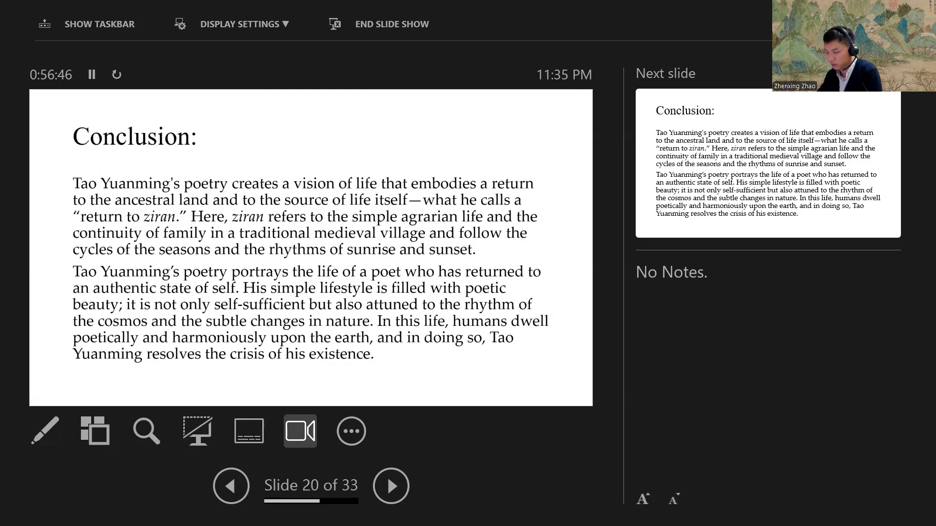